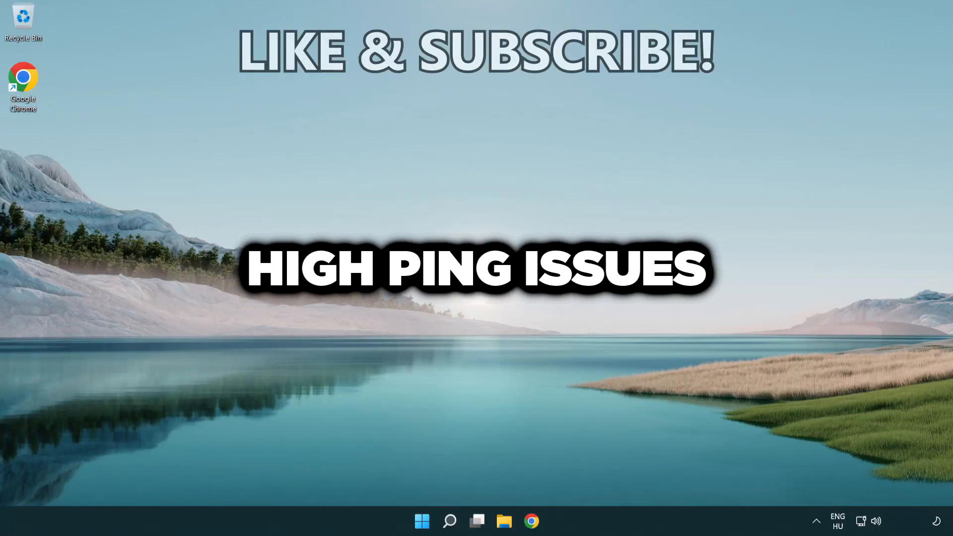
Search for 'cmd' and launch Command Prompt with administrator rights.
click(449, 521)
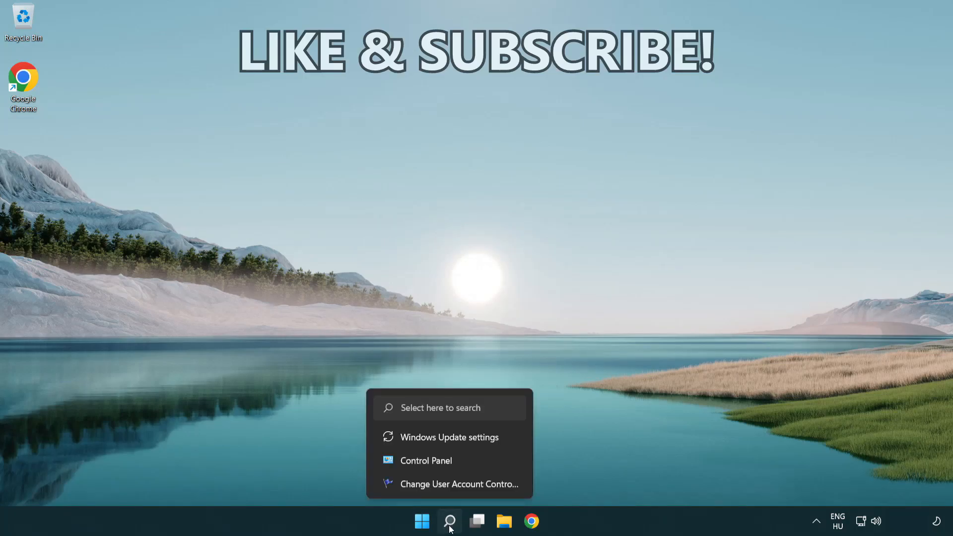
click(448, 522)
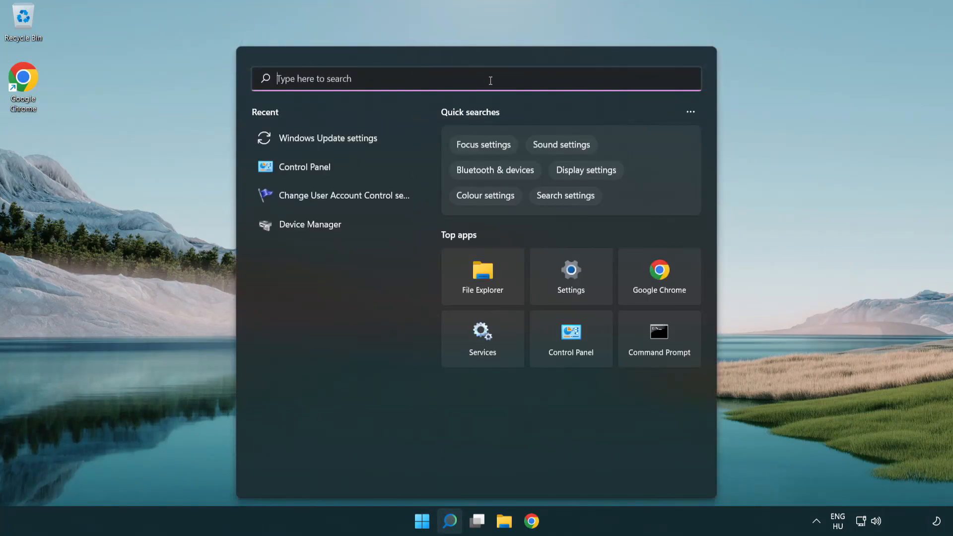
text(cmd)
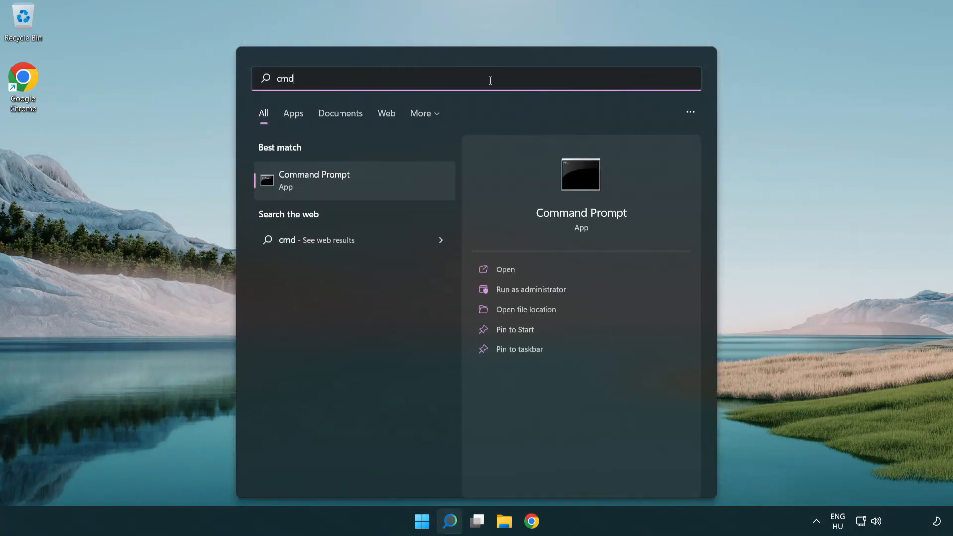
mouse_move(352, 181)
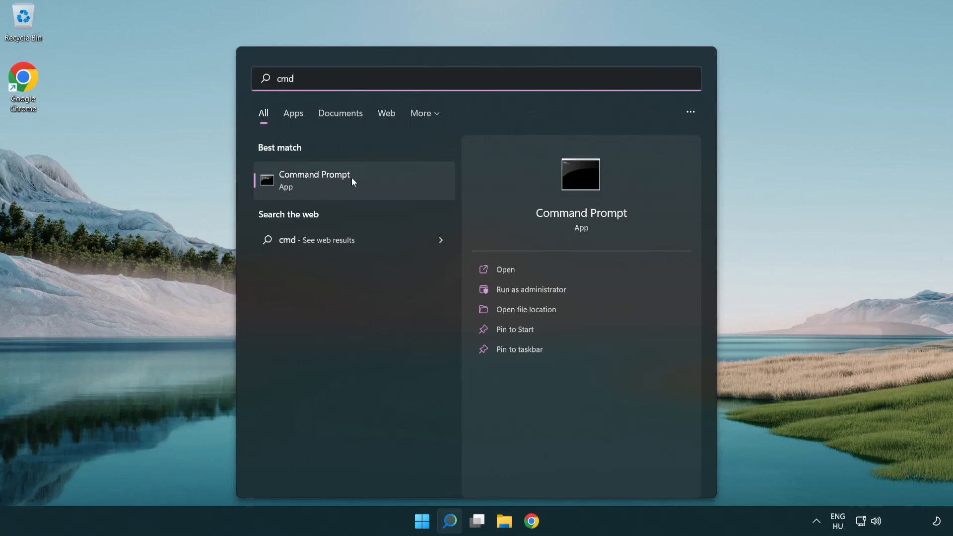
right_click(315, 180)
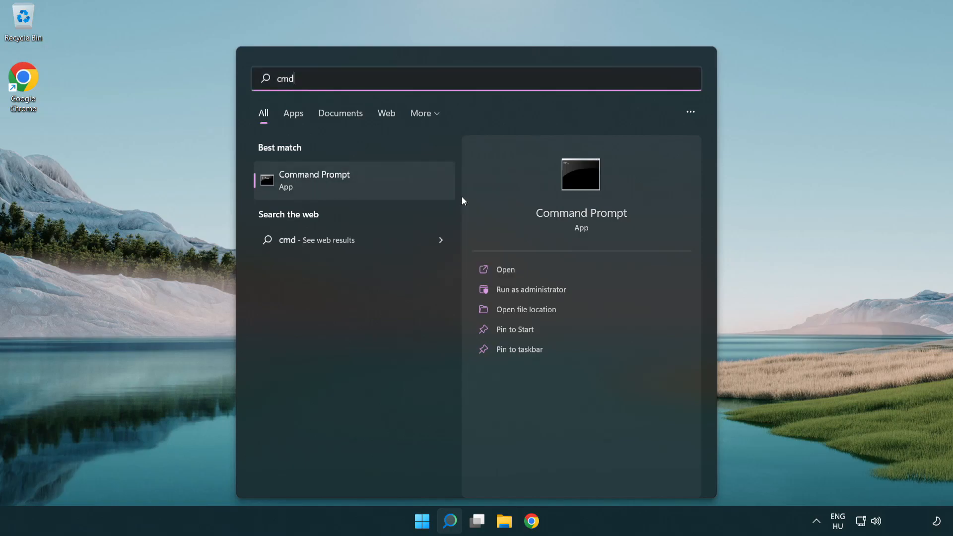
click(530, 289)
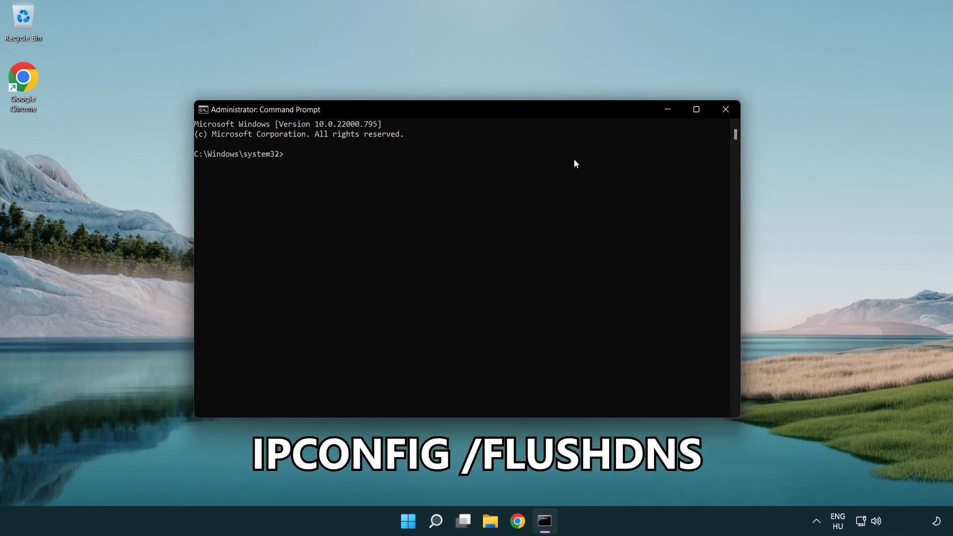
Run ipconfig /flushdns and netsh winsock reset, then exit the console.
text(ipconfig /)
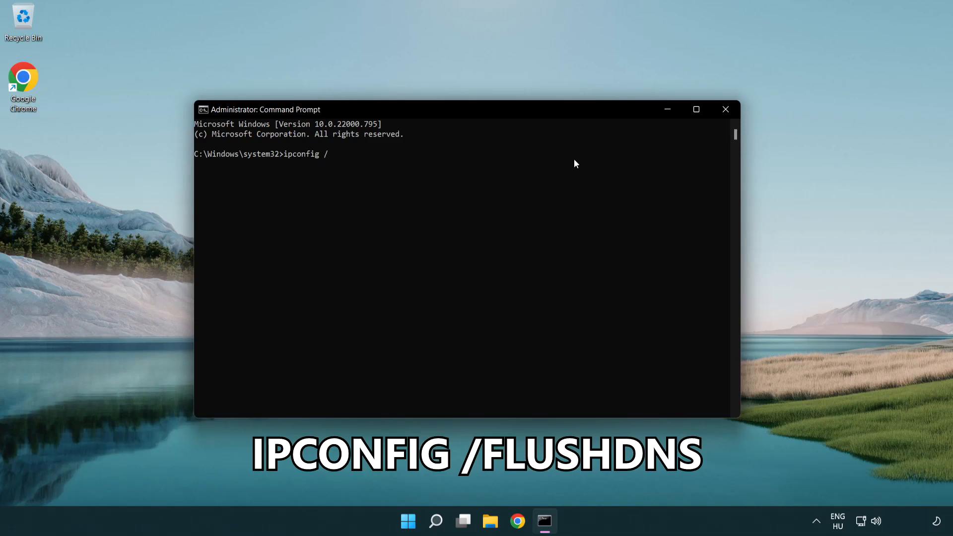
text(flushdns)
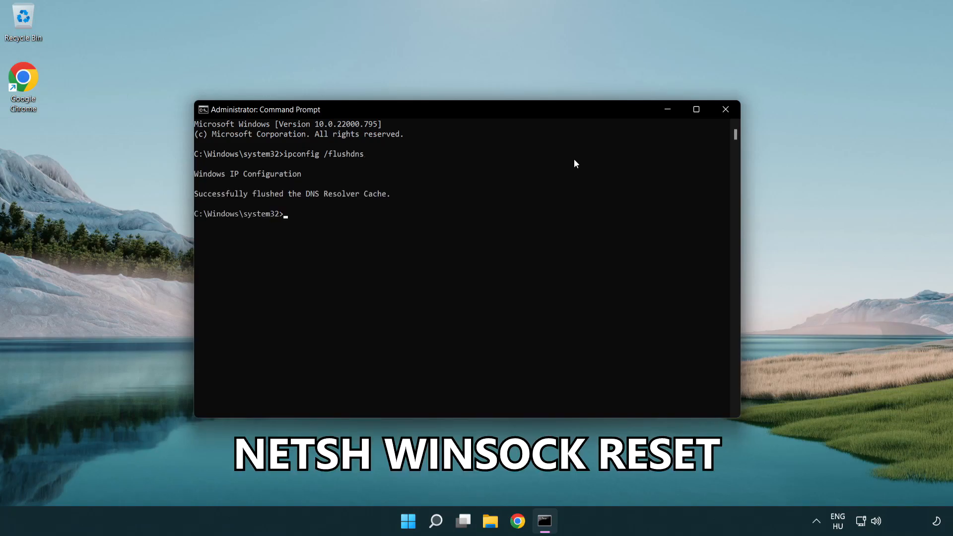
text(netsh win)
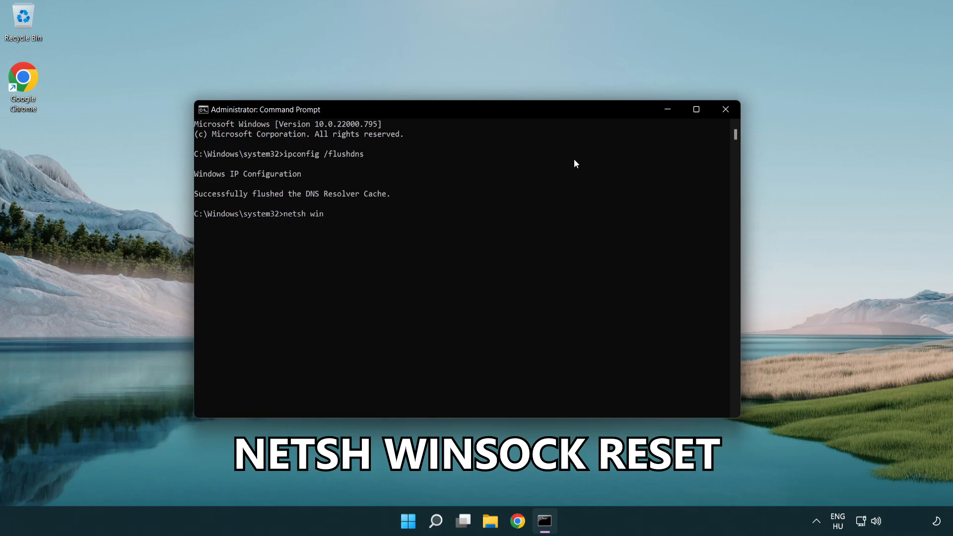
text(sock reset)
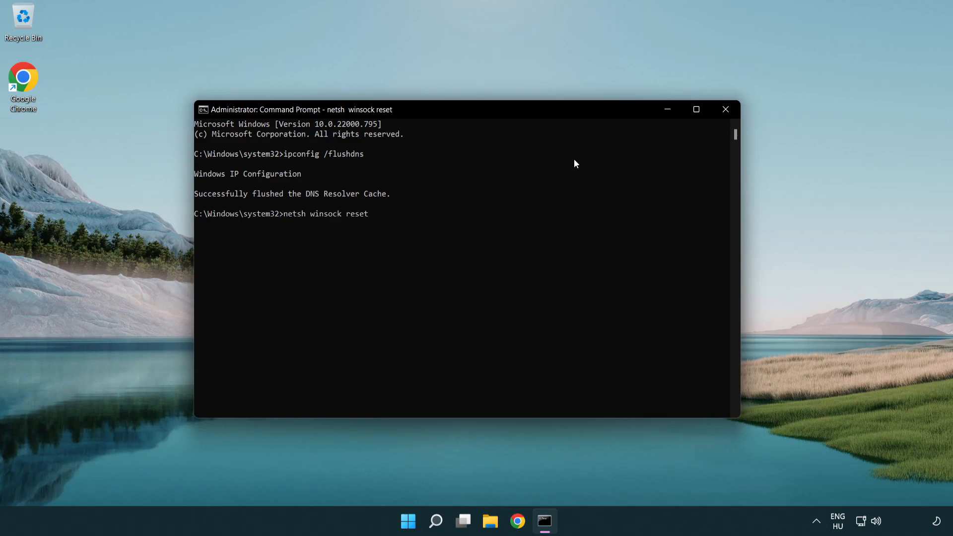
key(enter)
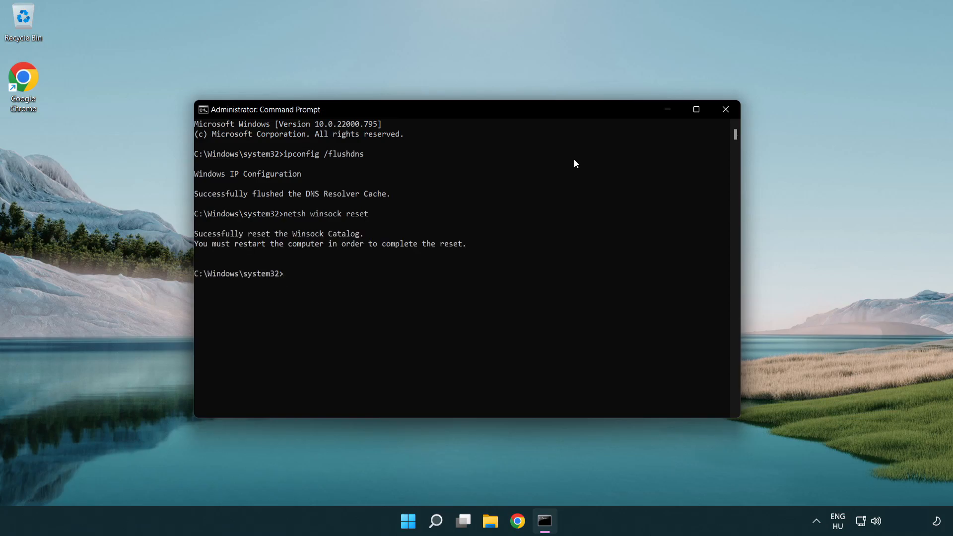
text(ex)
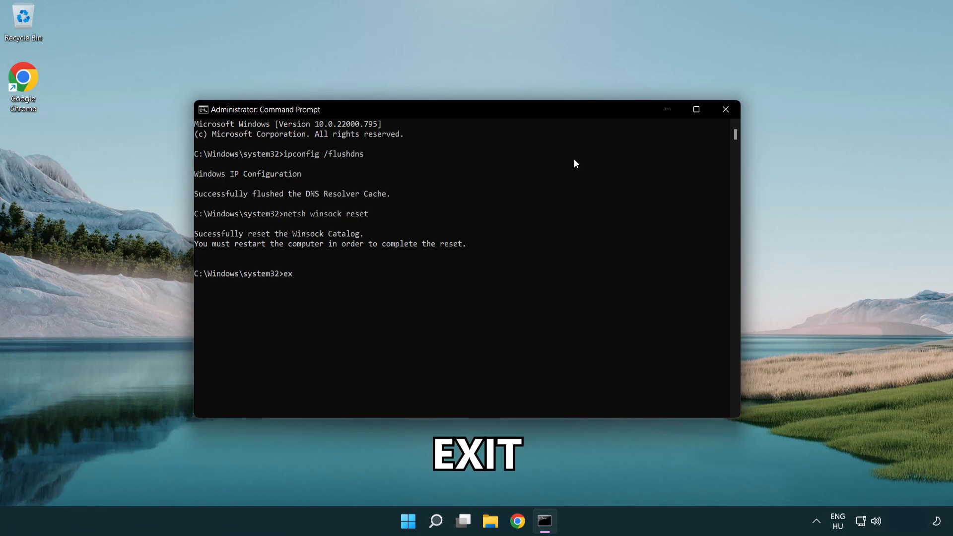
text(it)
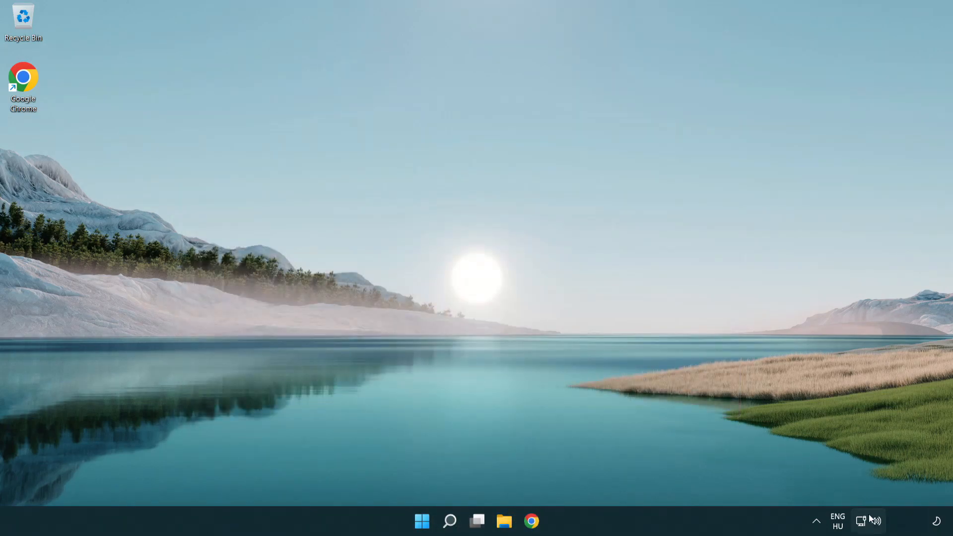
mouse_move(861, 521)
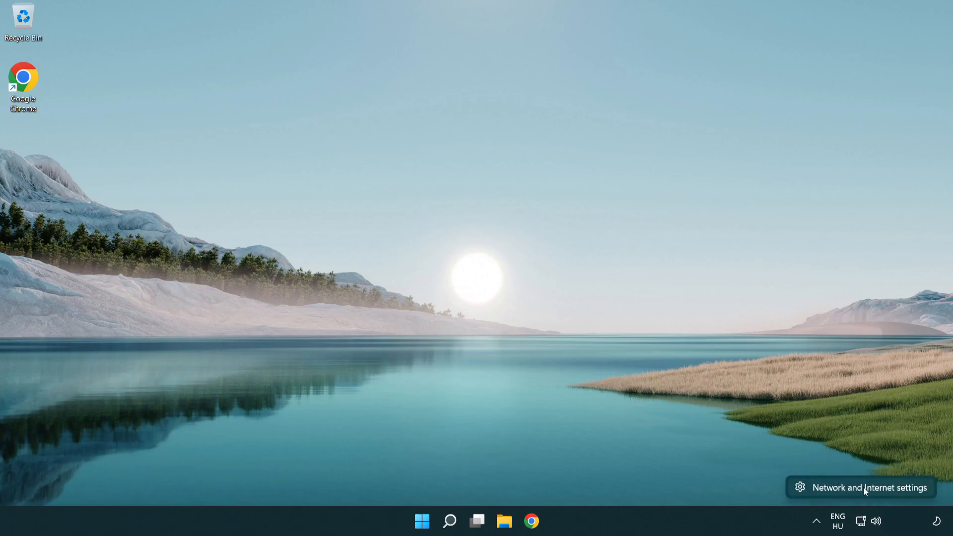
Reach Network Connections via Network settings' Advanced network settings and More adapter options.
click(869, 487)
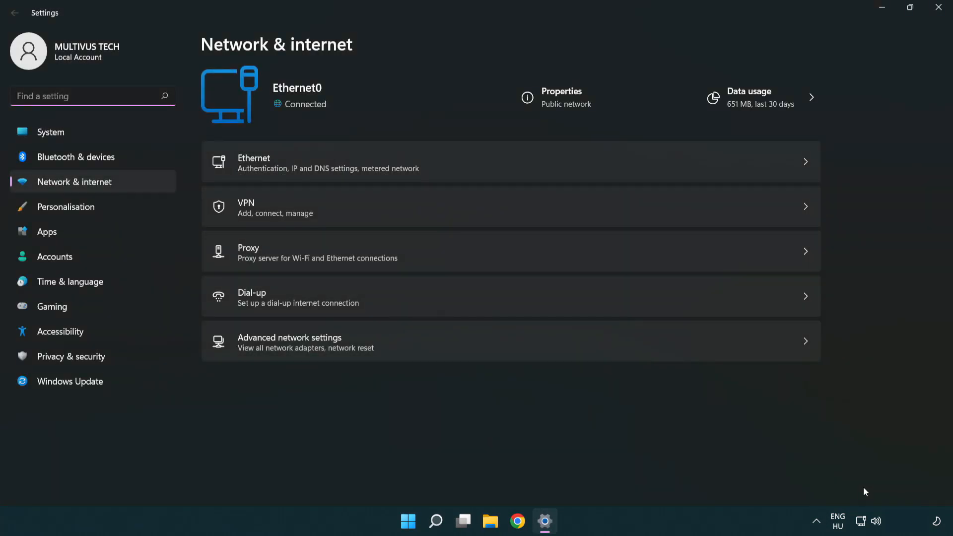
mouse_move(317, 349)
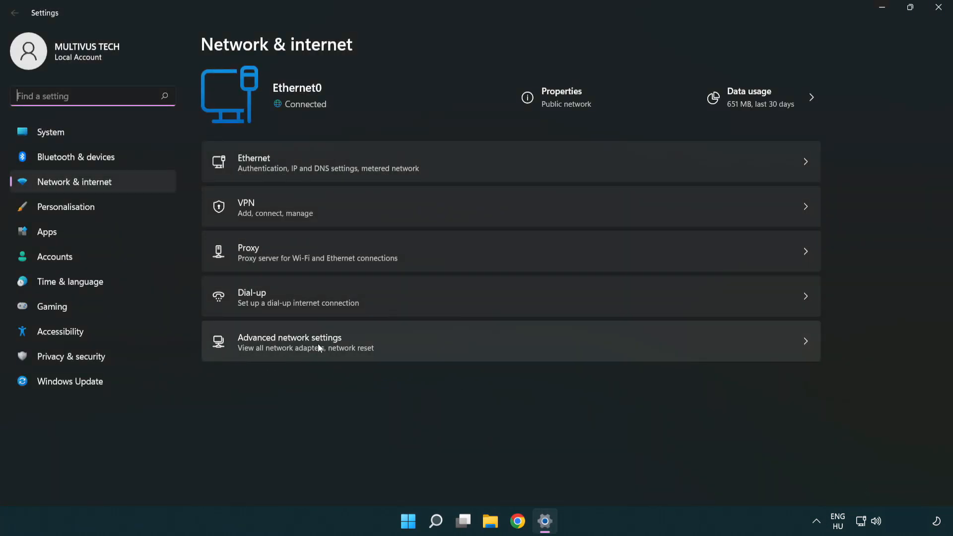
click(289, 342)
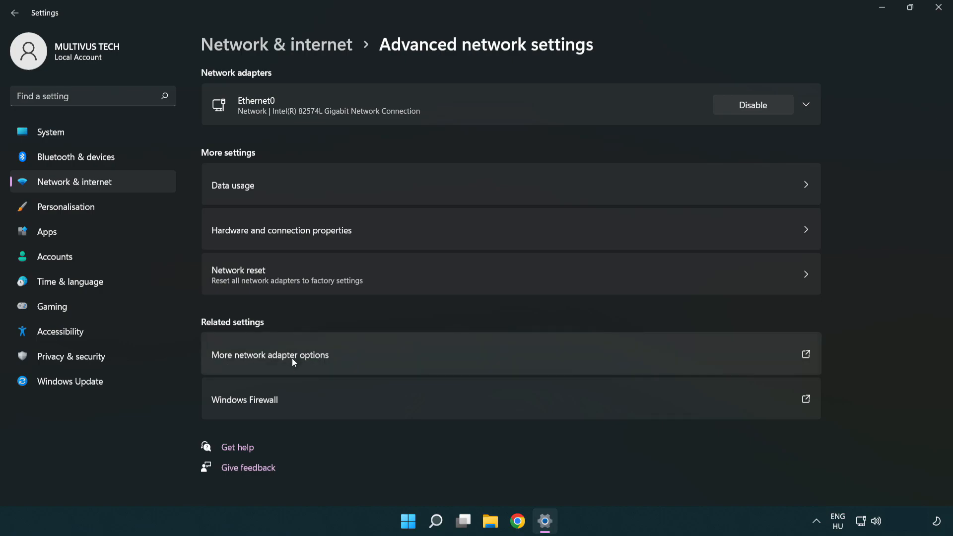
click(269, 356)
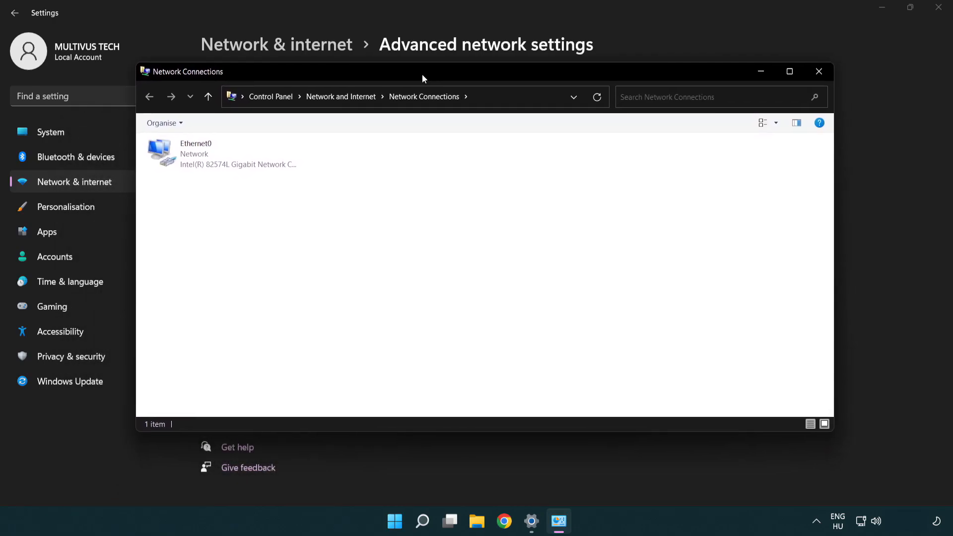
Bring up the Properties dialog of the Ethernet0 connection.
click(216, 155)
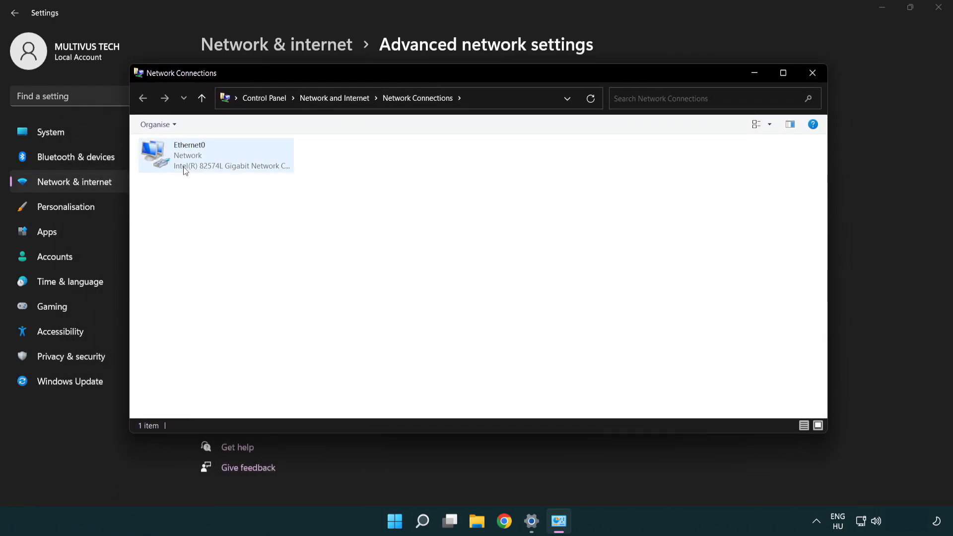
click(215, 155)
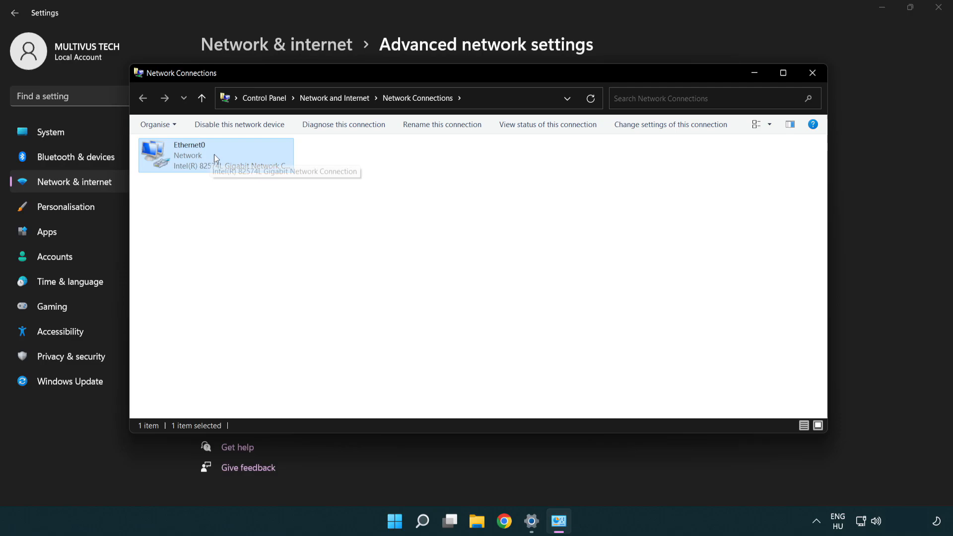
right_click(215, 154)
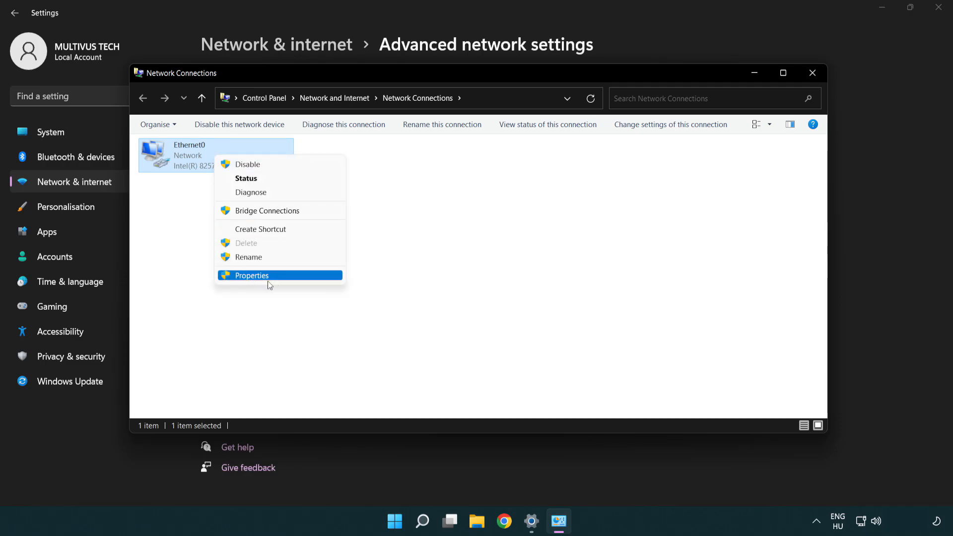
mouse_move(289, 279)
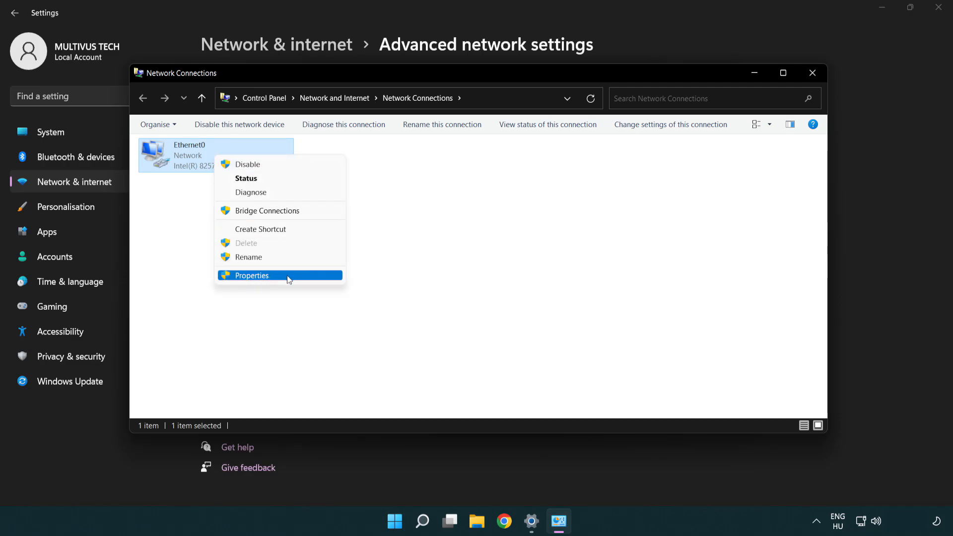
click(250, 275)
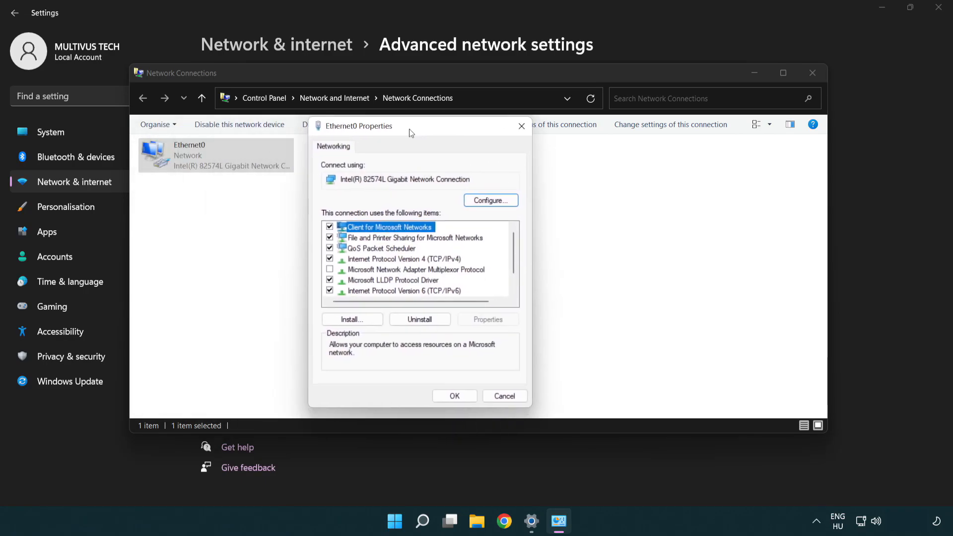
Enter the Internet Protocol Version 4 (TCP/IPv4) properties of Ethernet0.
drag(359, 127, 415, 123)
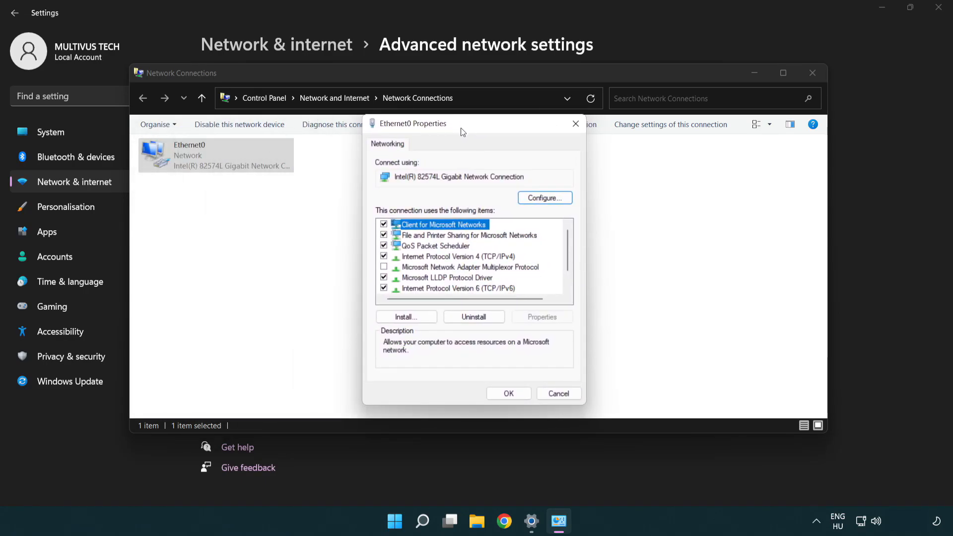
click(456, 256)
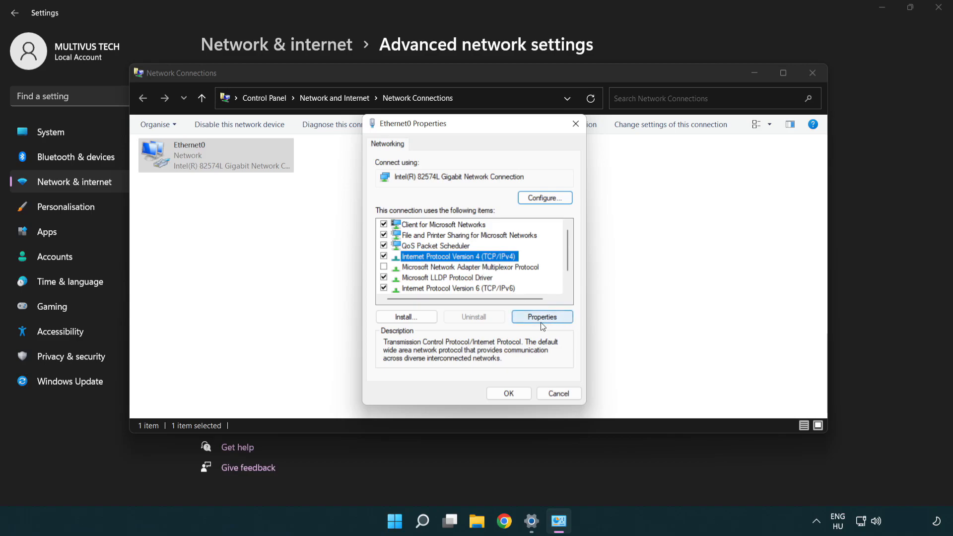
click(541, 317)
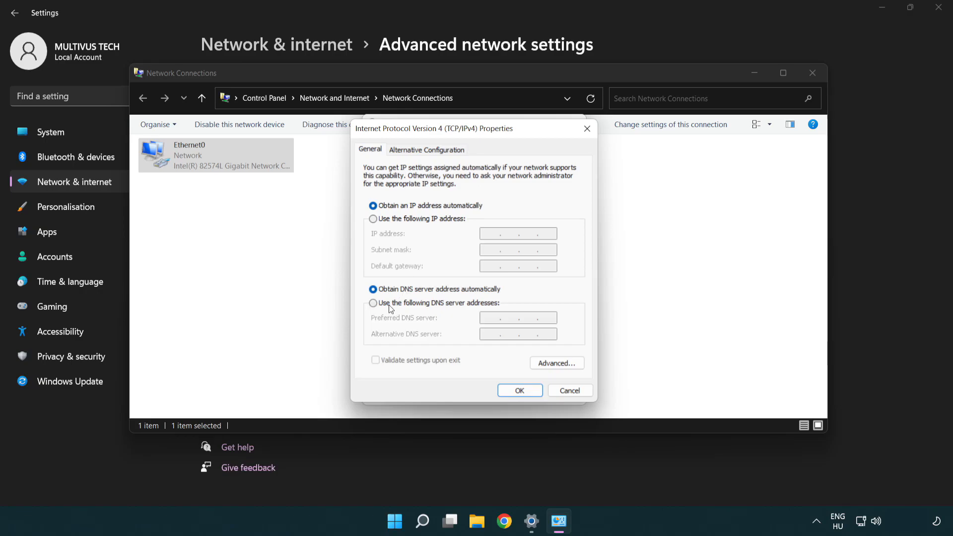
Set manual DNS servers 8.8.8.8 preferred and 8.8.4.4 alternative and confirm with OK.
click(373, 303)
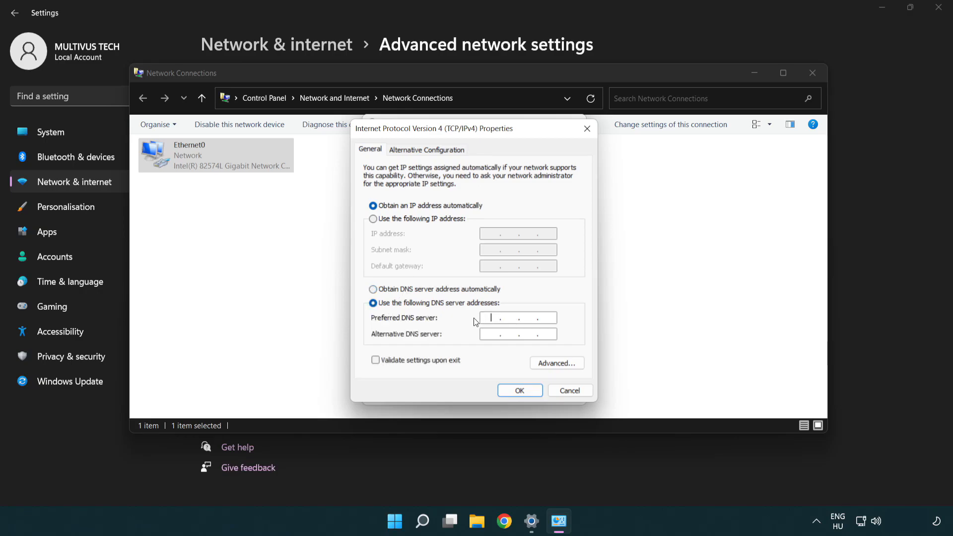
text(8.8.8.)
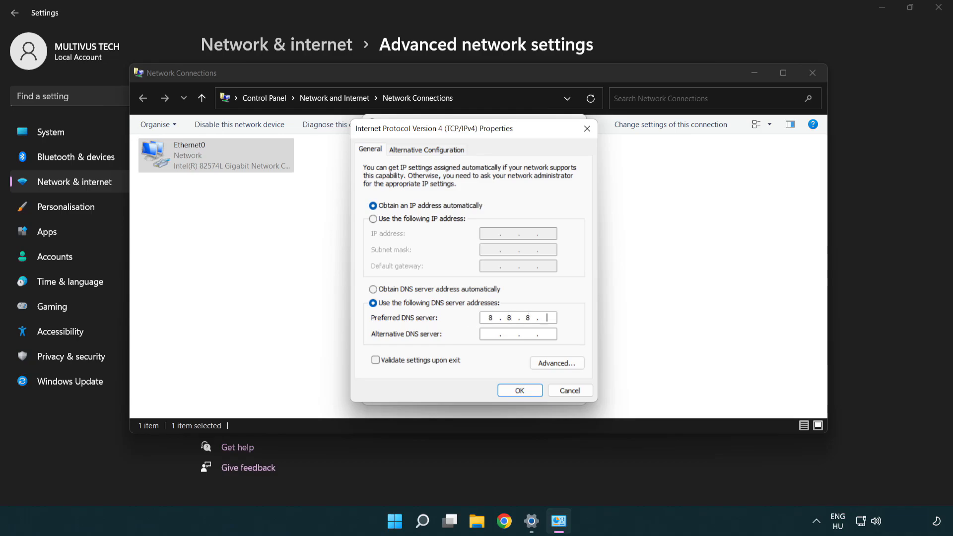
text(8)
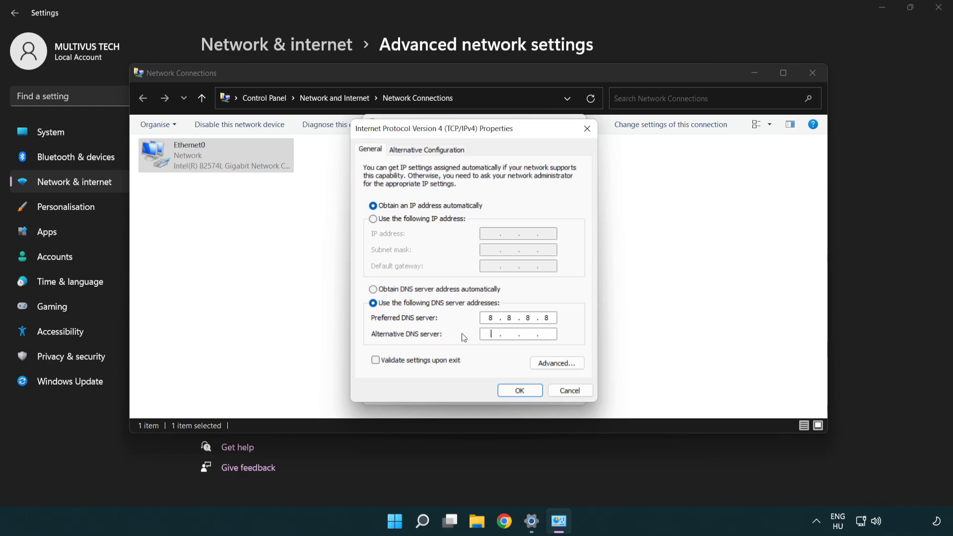
text(8.8)
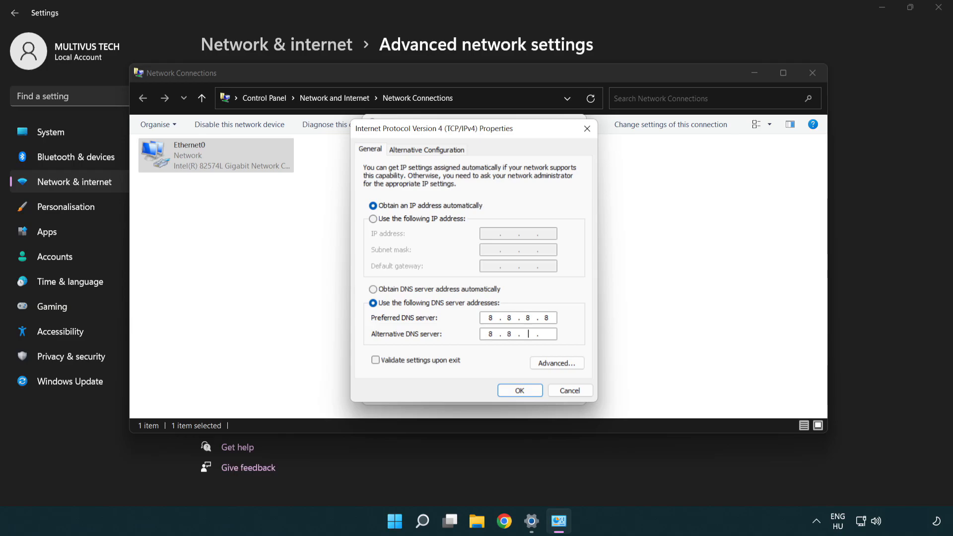
text(4.4)
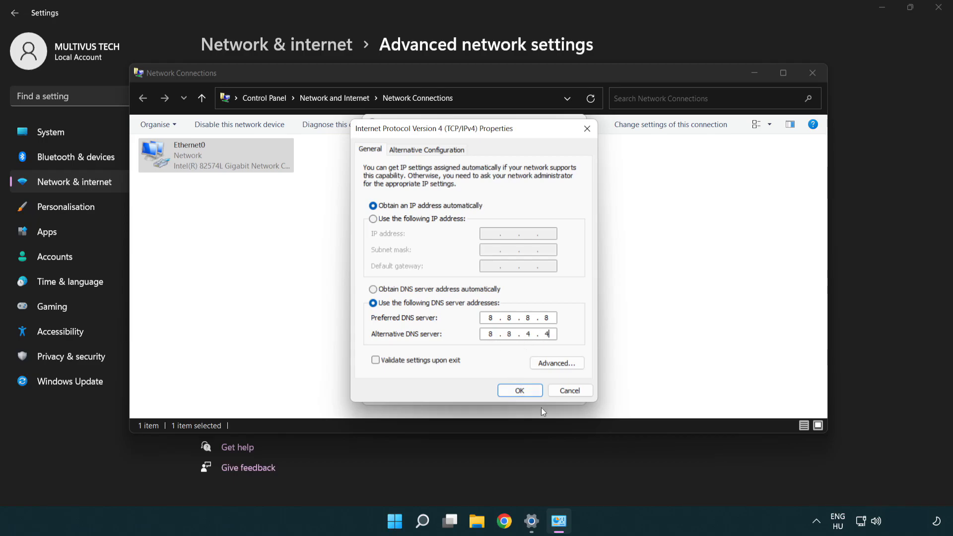
click(519, 390)
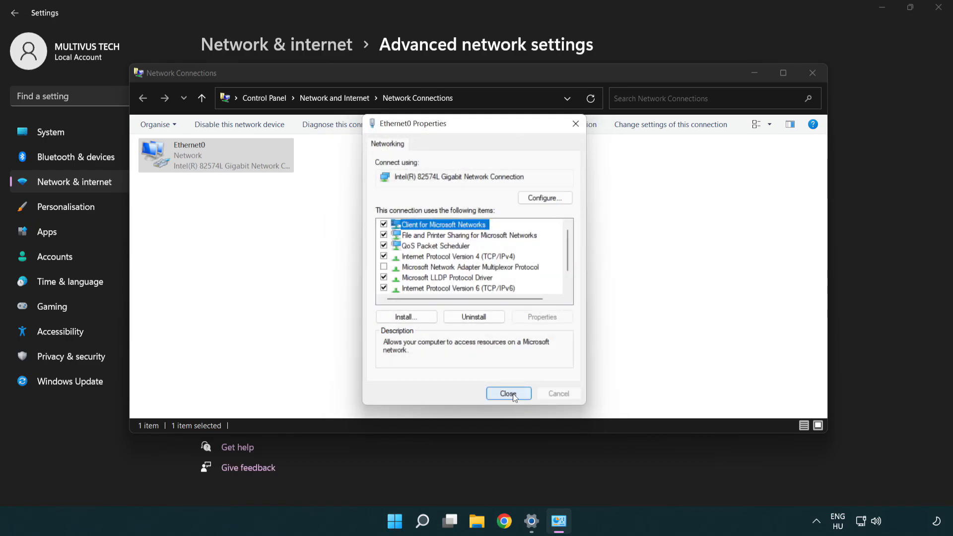
Close Ethernet0 Properties and the Network Connections window, returning to the desktop.
click(508, 393)
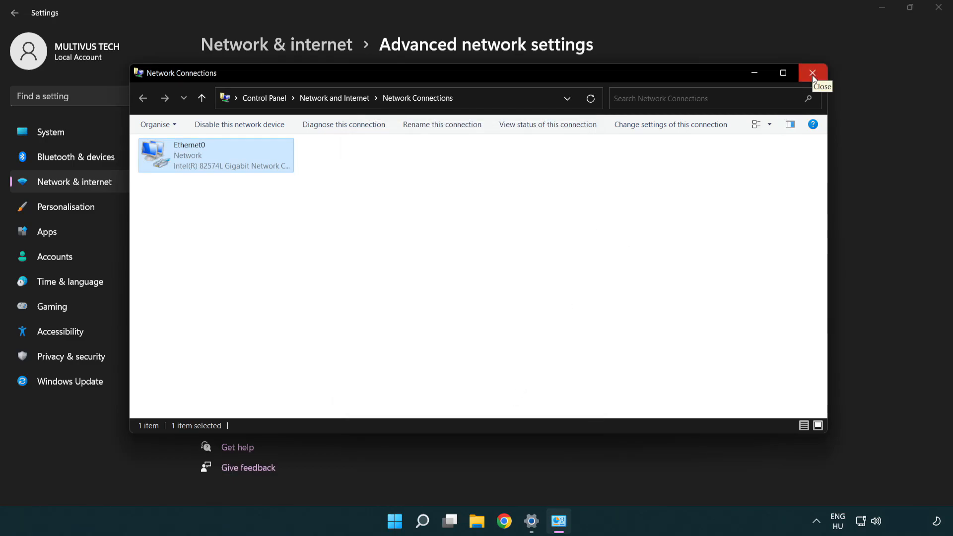
click(813, 73)
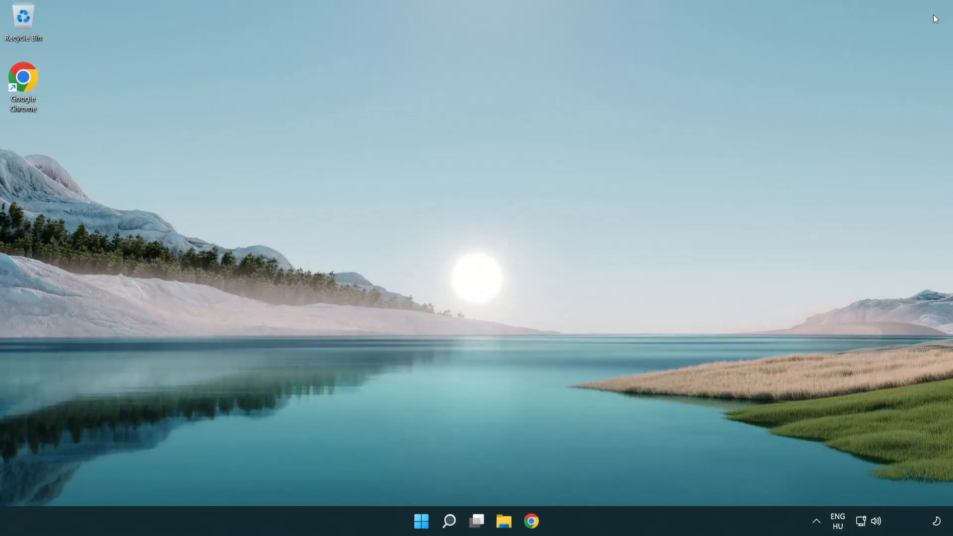
Show the Start menu's power options with Sleep, Shut down and Restart.
click(421, 521)
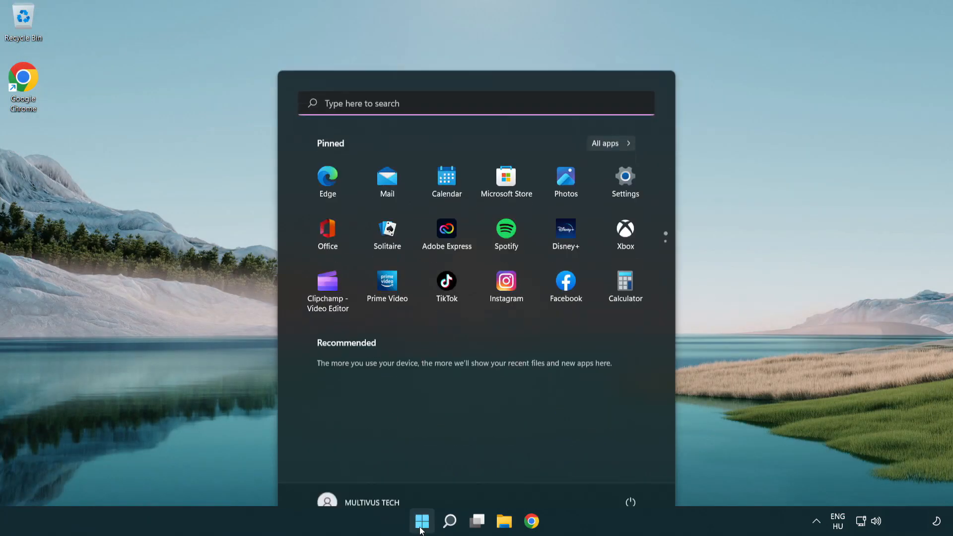
click(630, 502)
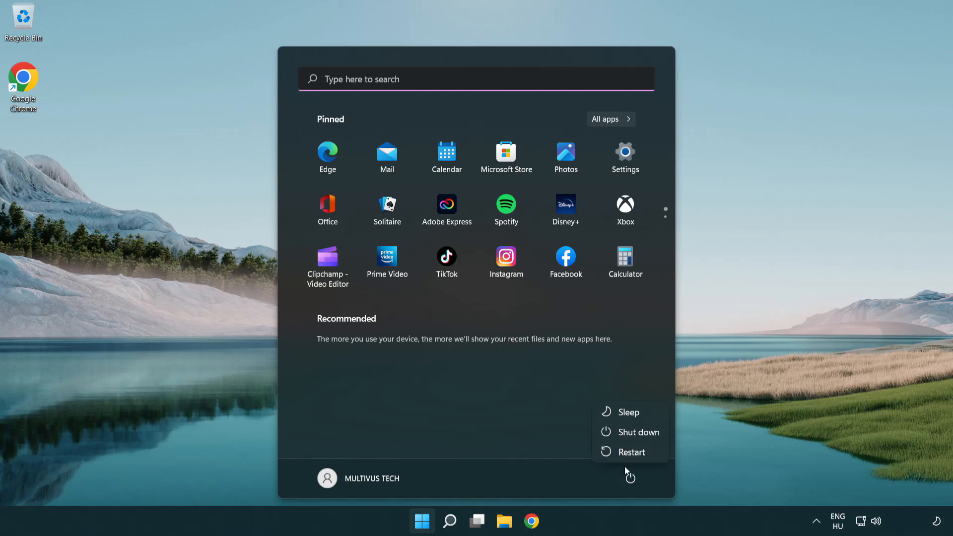